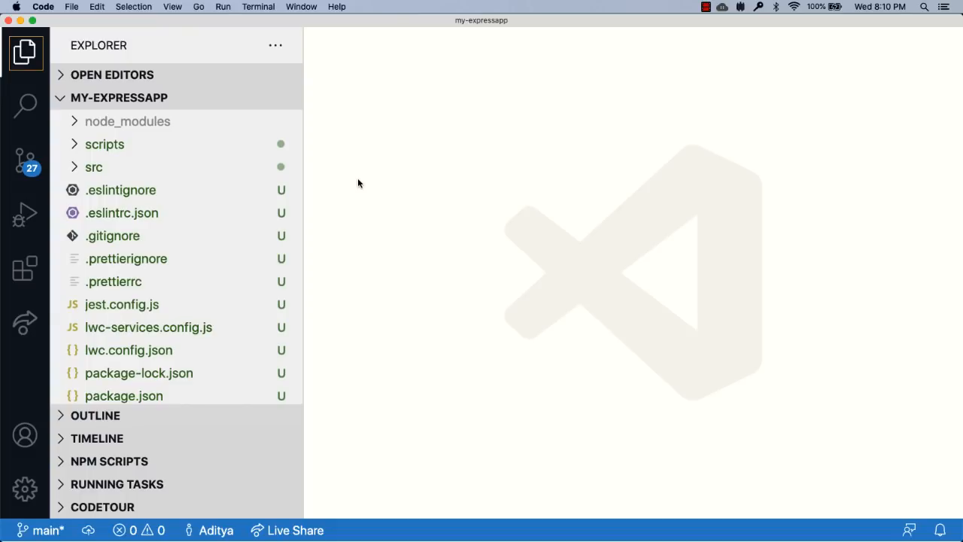
Expand src, open the Procfile and highlight its 'npm run serve' web command
{"action": "left_click", "coordinate": [93, 167]}
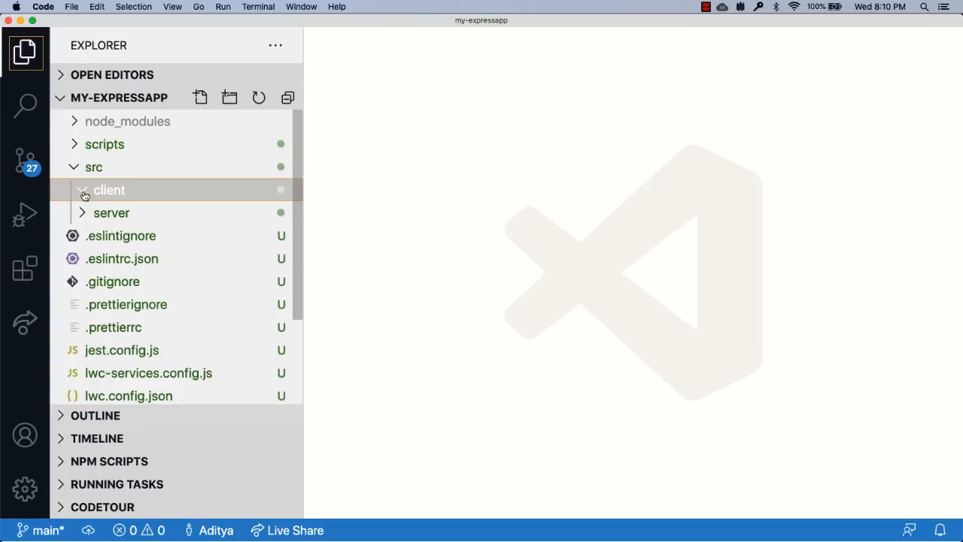
{"action": "left_click", "coordinate": [112, 212]}
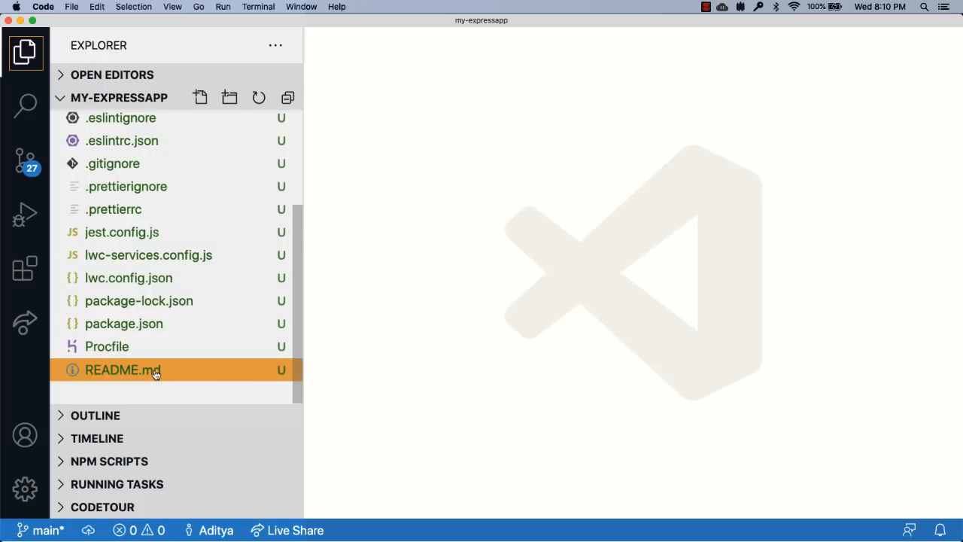
{"action": "left_click", "coordinate": [106, 347]}
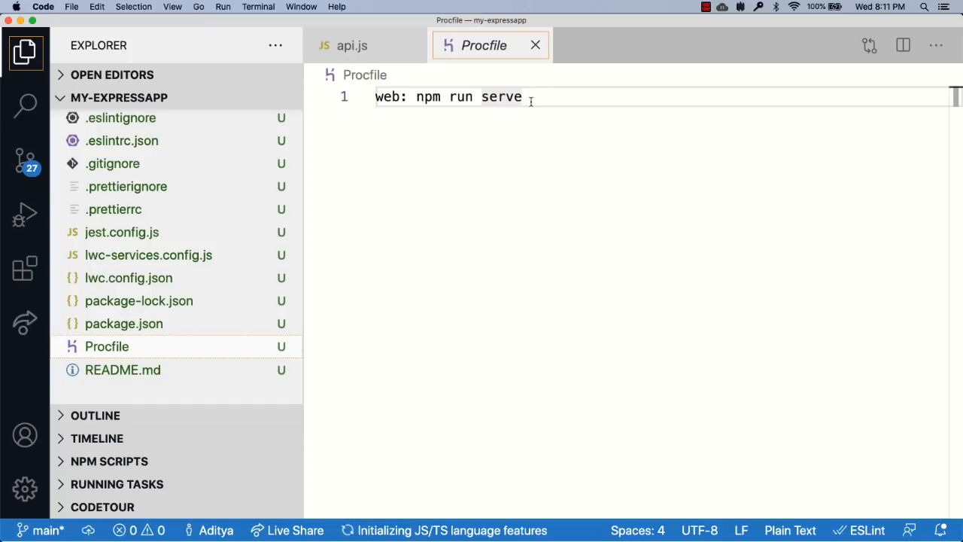
{"action": "left_click_drag", "start_coordinate": [417, 97], "coordinate": [522, 97]}
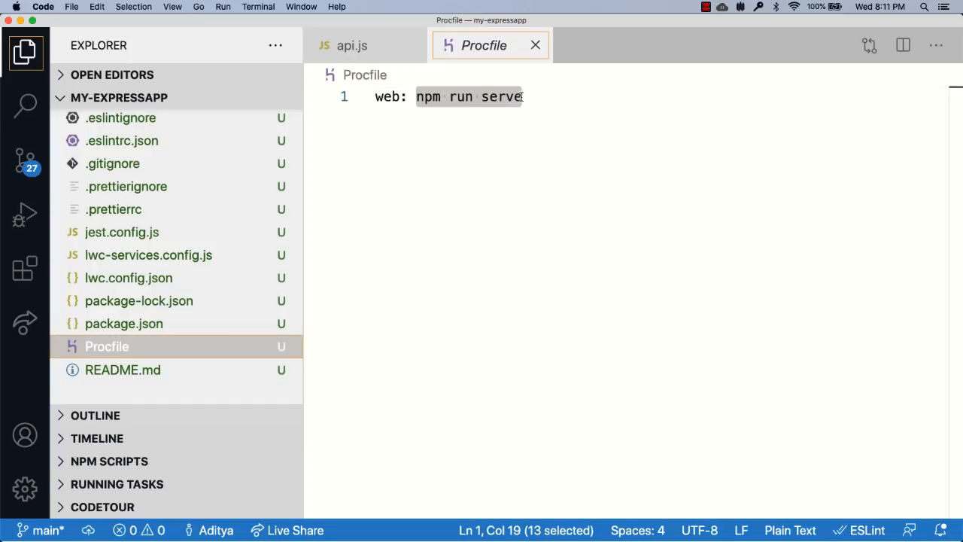
{"action": "mouse_move", "coordinate": [191, 324]}
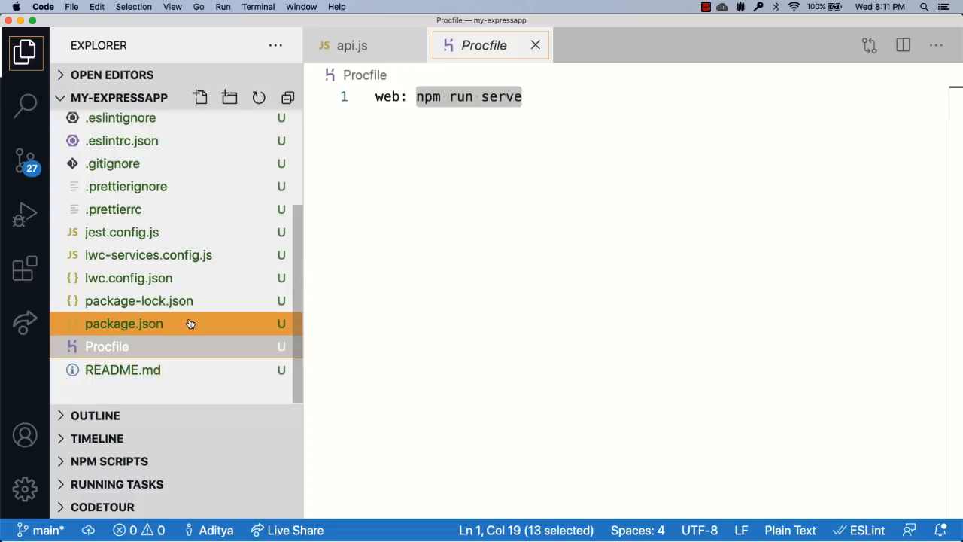
Open package.json and highlight the serve:client and serve:api script names in scripts
{"action": "left_click", "coordinate": [123, 324]}
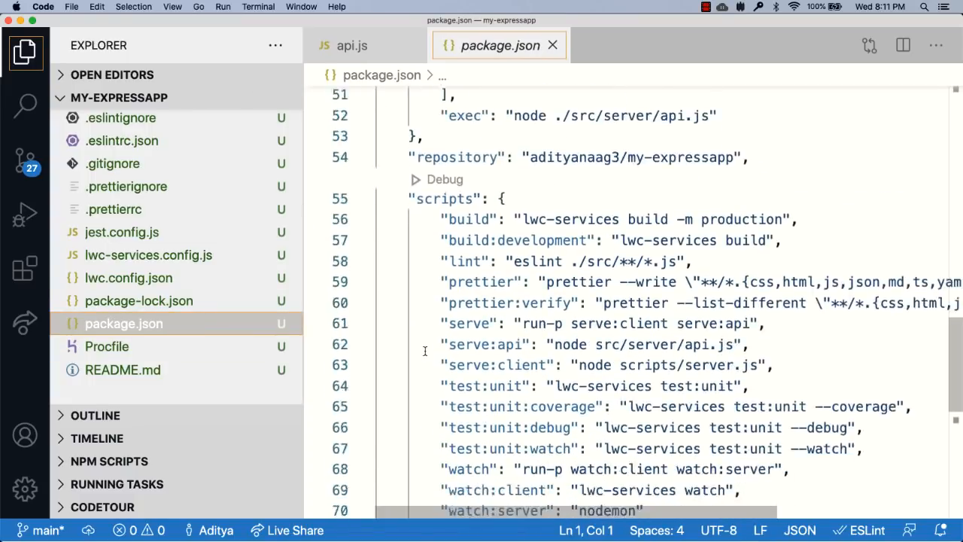
{"action": "scroll", "scroll_direction": "down", "scroll_amount": 3}
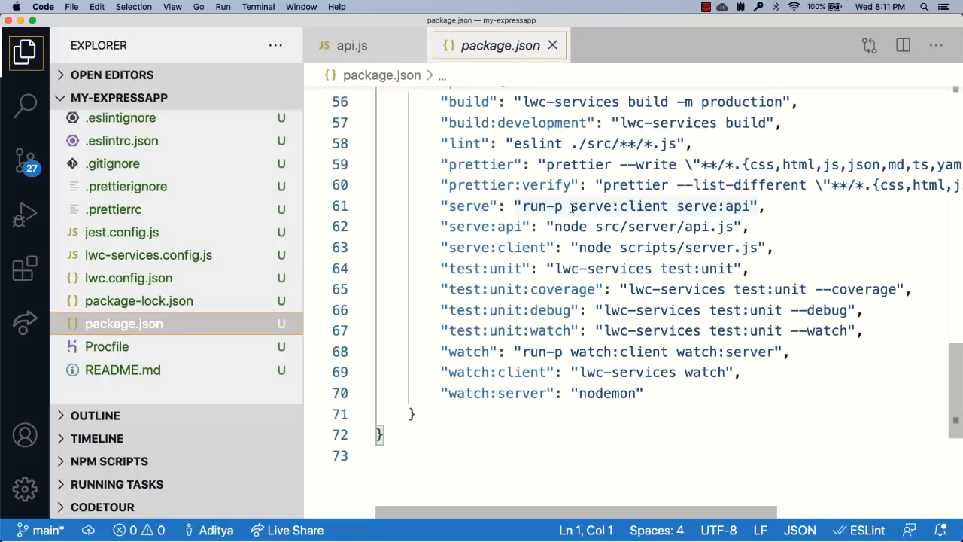
{"action": "double_click", "coordinate": [617, 206]}
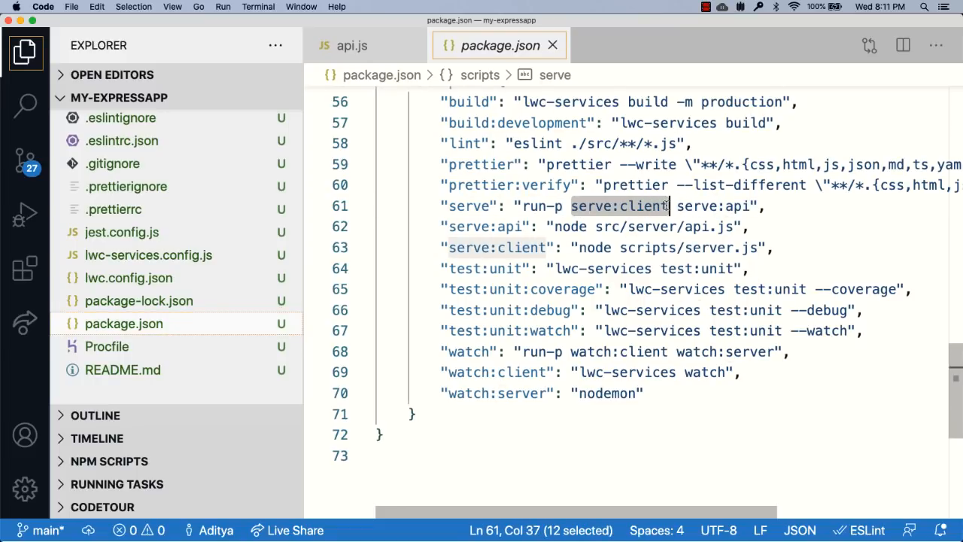
{"action": "double_click", "coordinate": [714, 206]}
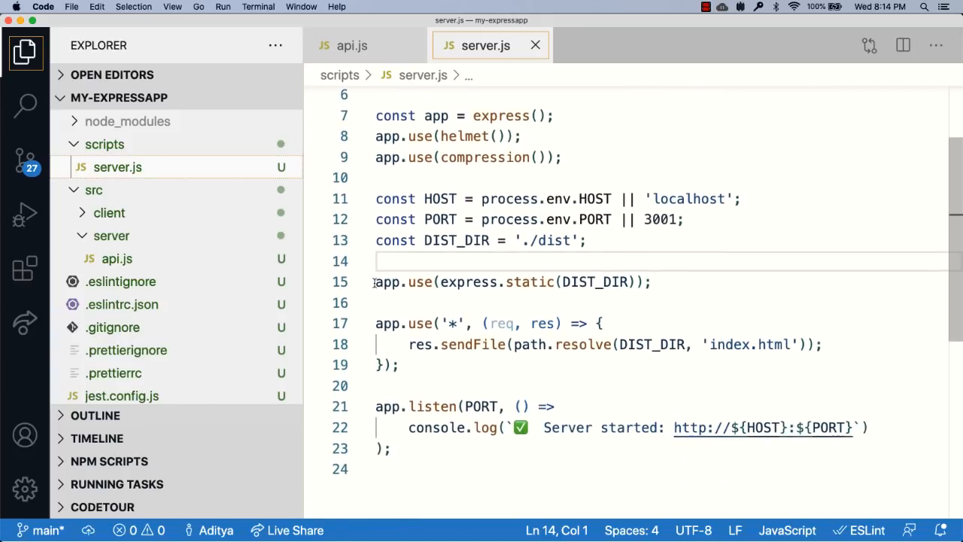
Review scripts/server.js, inspecting its HOST, PORT and DIST_DIR constants
{"action": "left_click_drag", "start_coordinate": [376, 281], "coordinate": [397, 365]}
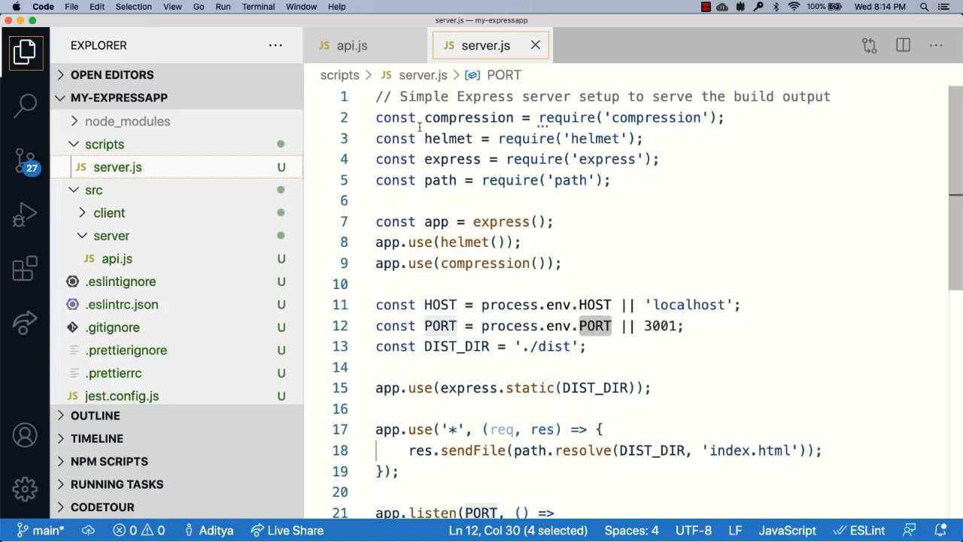
{"action": "left_click", "coordinate": [351, 45]}
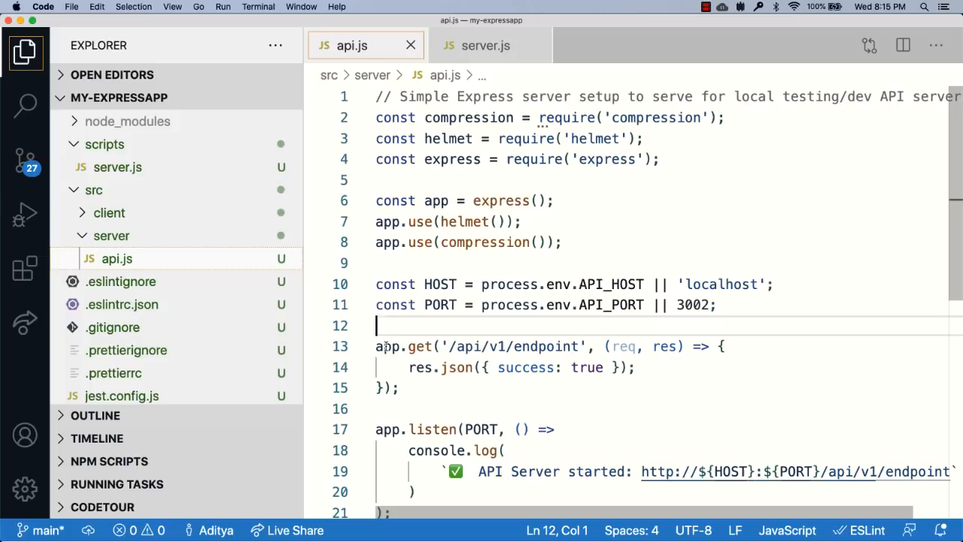
In src/server/api.js select API_PORT on line 11 to replace it with PORT
{"action": "left_click_drag", "start_coordinate": [376, 345], "coordinate": [399, 388]}
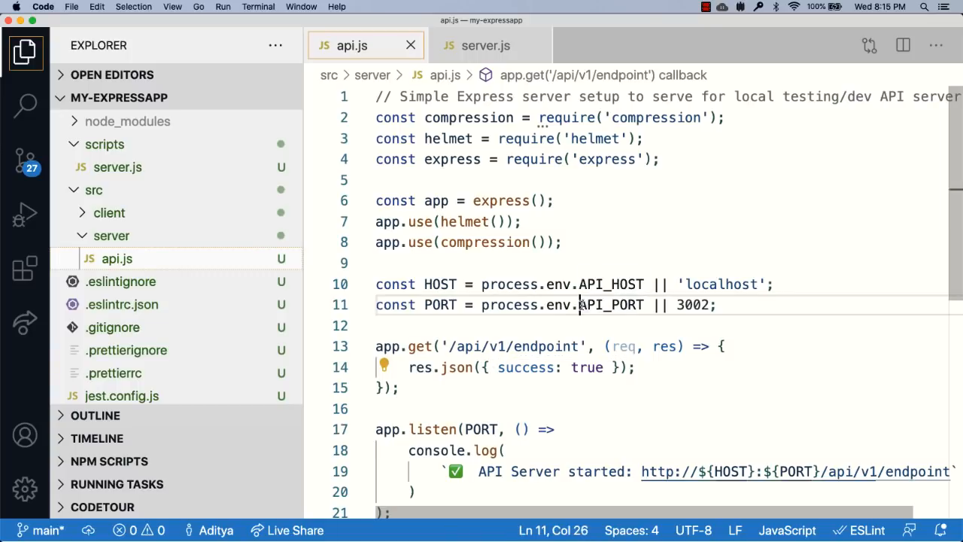
{"action": "double_click", "coordinate": [611, 304]}
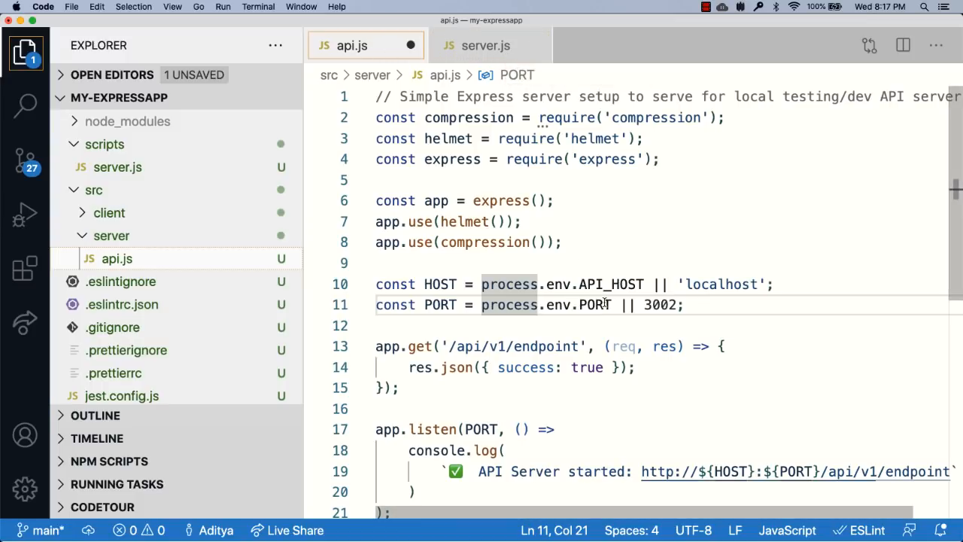
{"action": "mouse_move", "coordinate": [609, 283]}
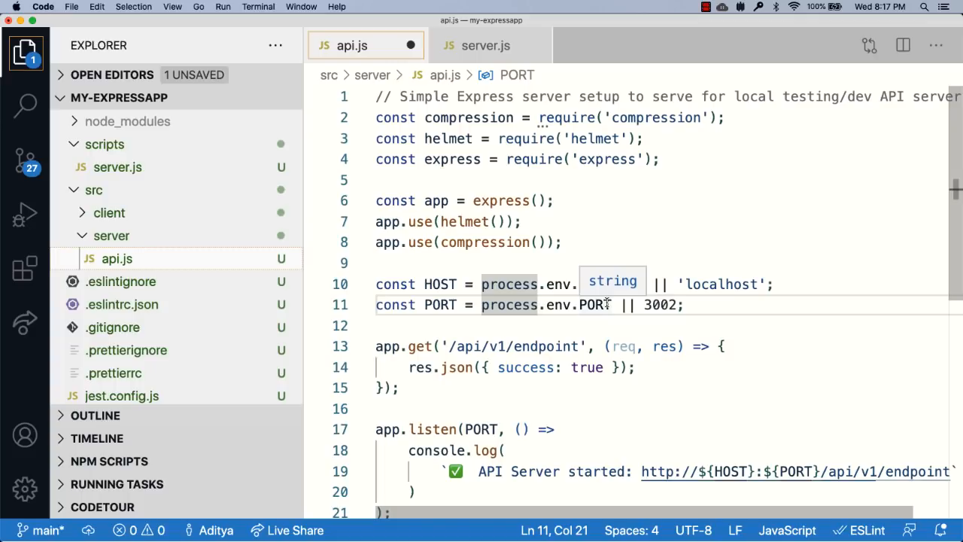
{"action": "type", "text": "API_HOST"}
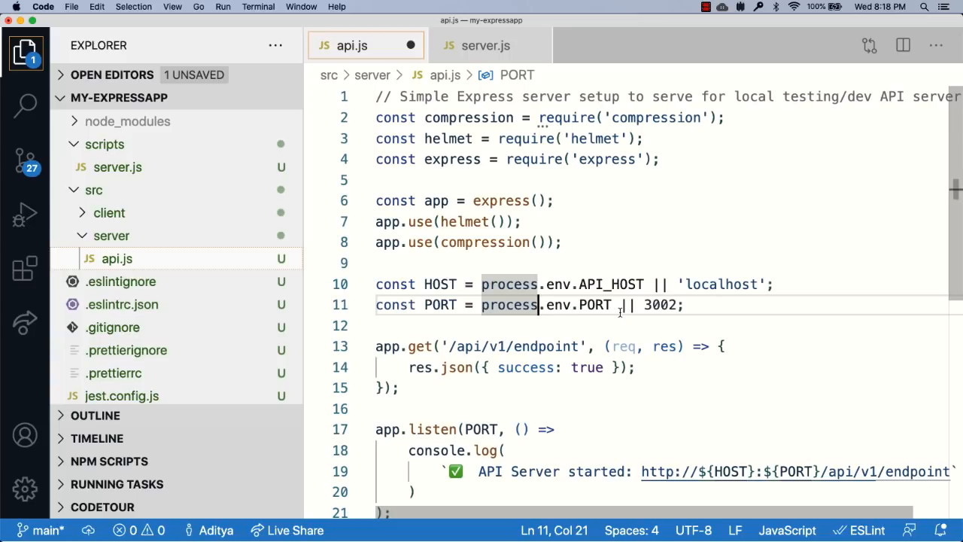
{"action": "left_click", "coordinate": [485, 45]}
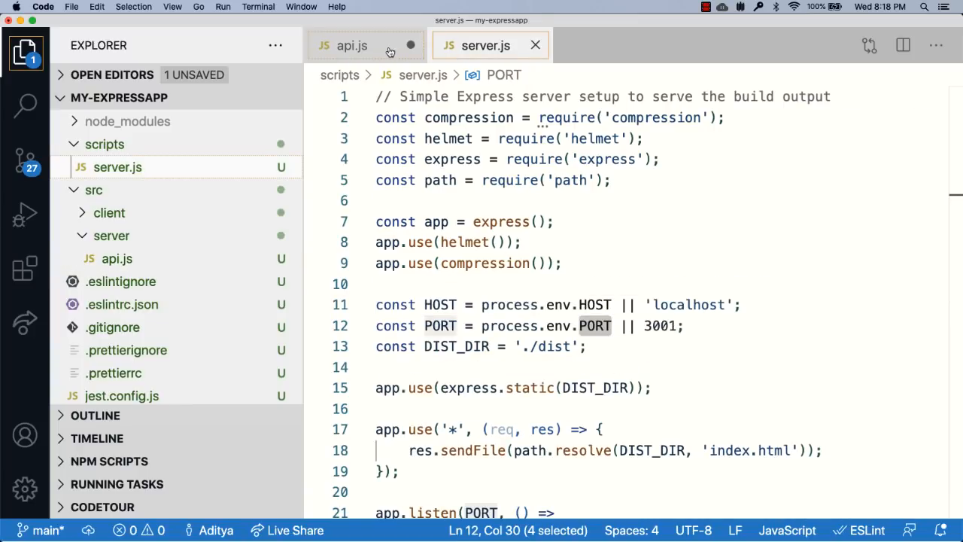
{"action": "left_click", "coordinate": [352, 45]}
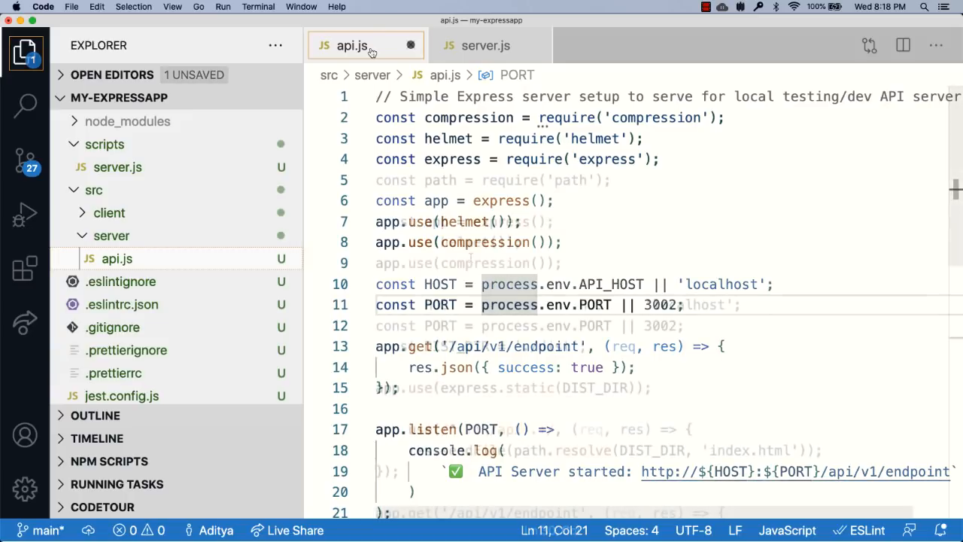
{"action": "key", "text": "cmd+s"}
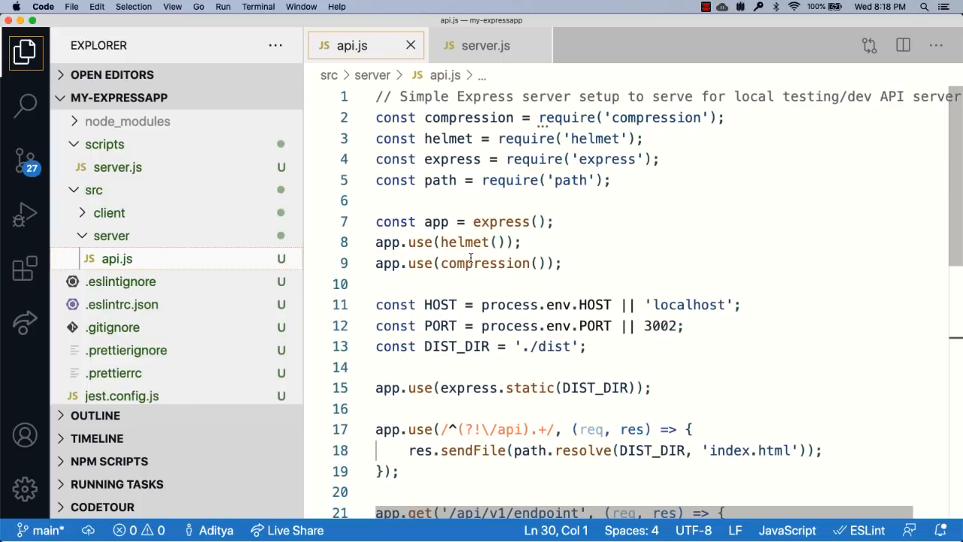
{"action": "mouse_move", "coordinate": [533, 327]}
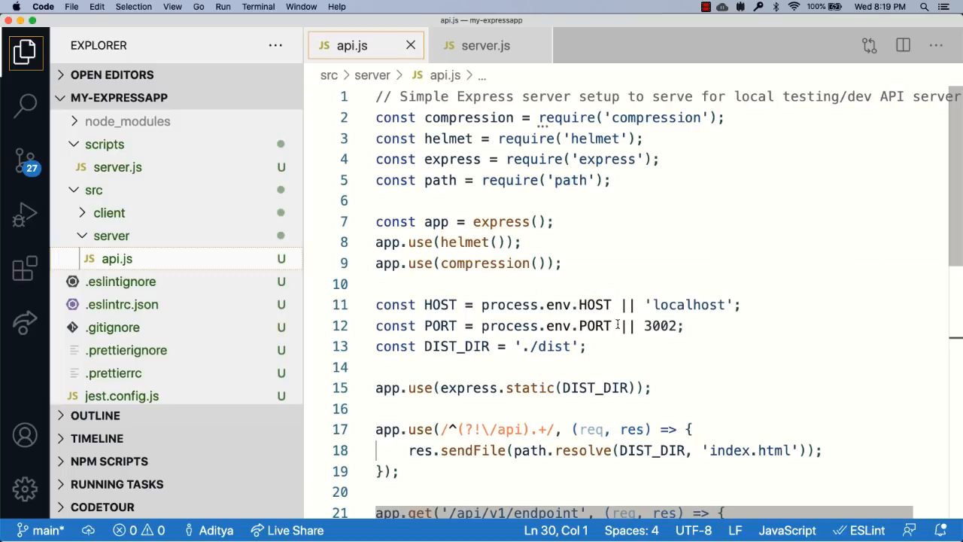
{"action": "scroll", "scroll_direction": "down", "scroll_amount": 3}
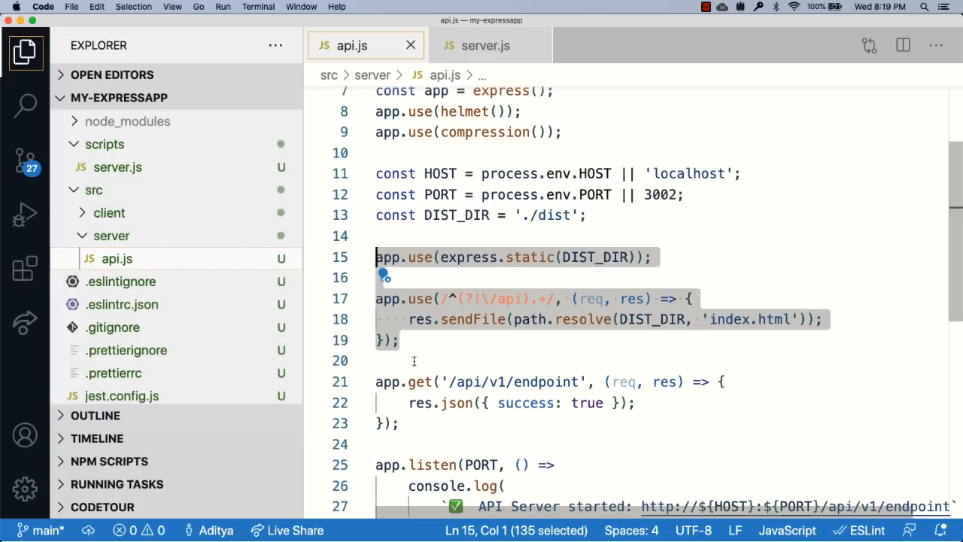
{"action": "left_click", "coordinate": [384, 381]}
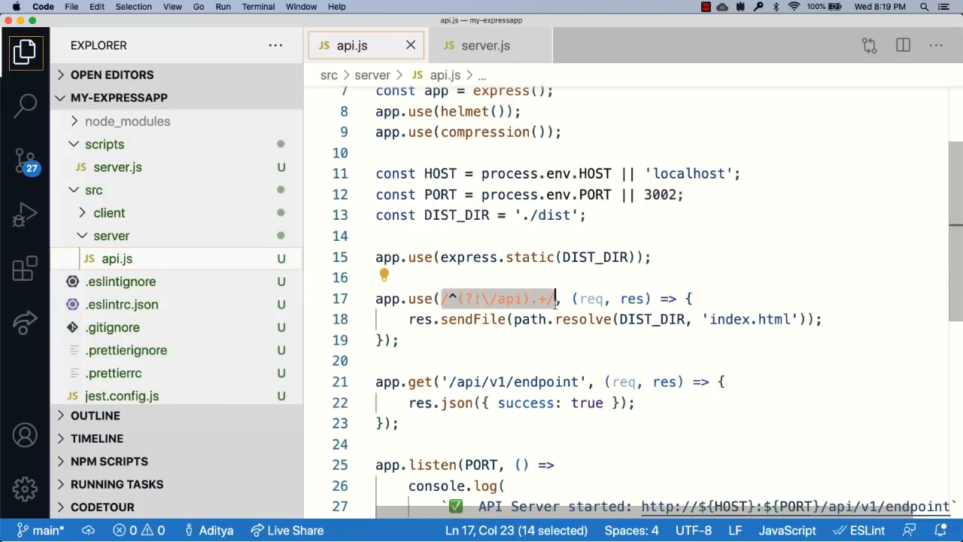
{"action": "mouse_move", "coordinate": [472, 88]}
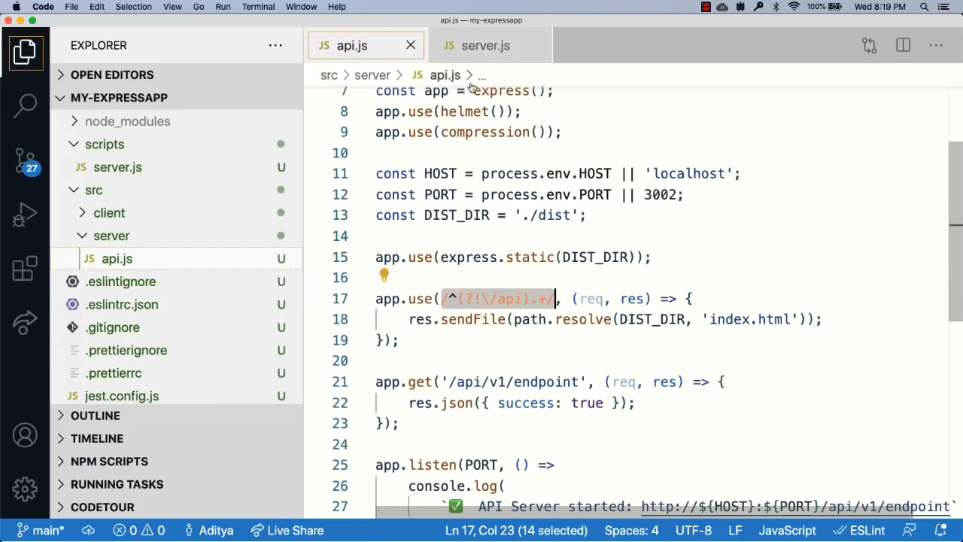
{"action": "left_click", "coordinate": [485, 45]}
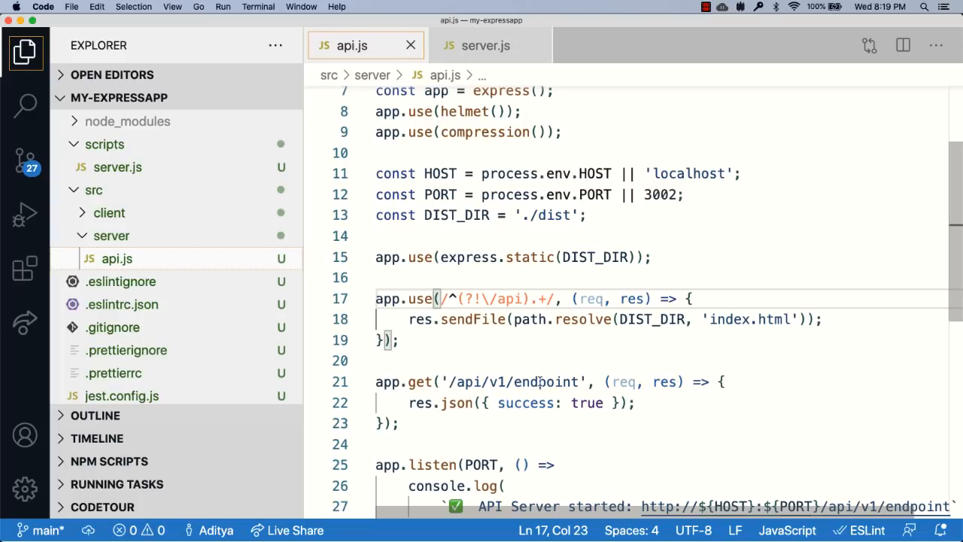
{"action": "mouse_move", "coordinate": [536, 381]}
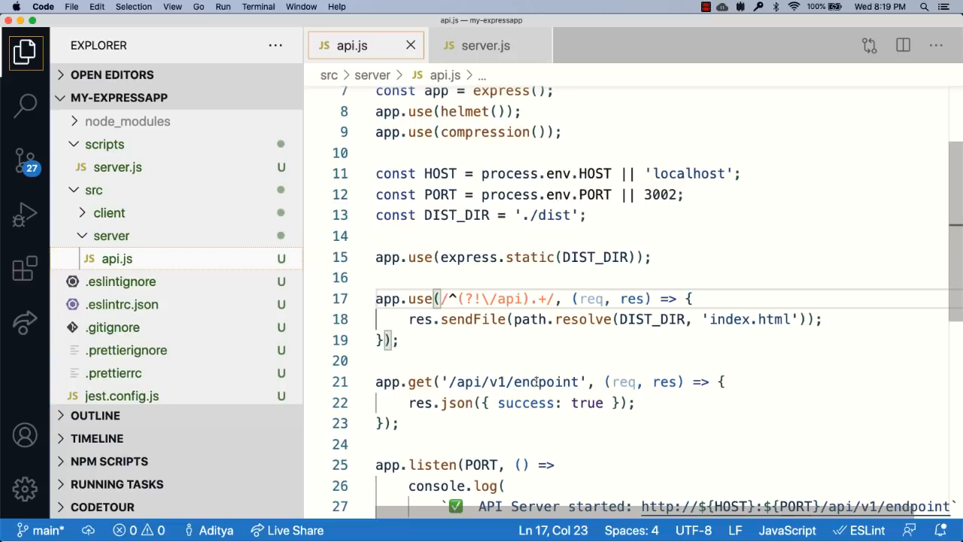
{"action": "mouse_move", "coordinate": [451, 402]}
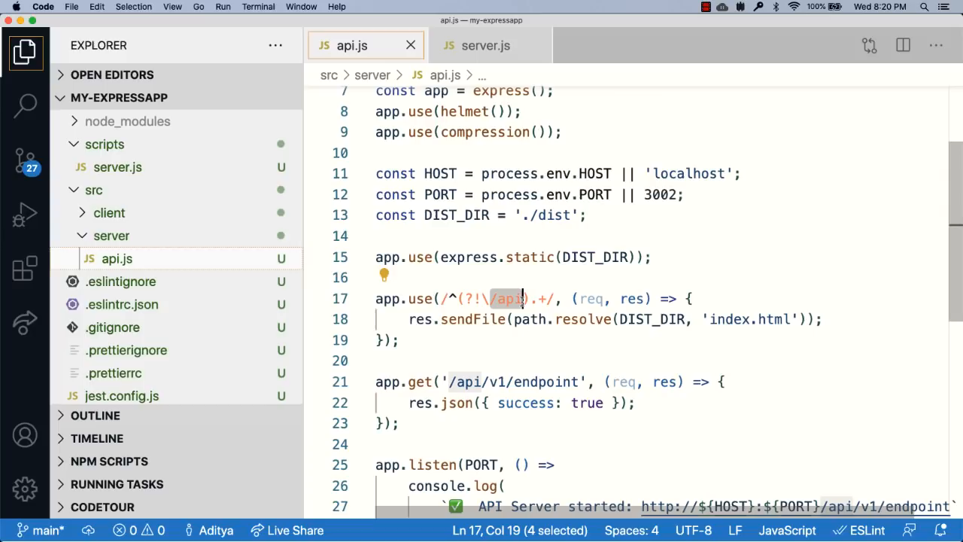
{"action": "mouse_move", "coordinate": [495, 319]}
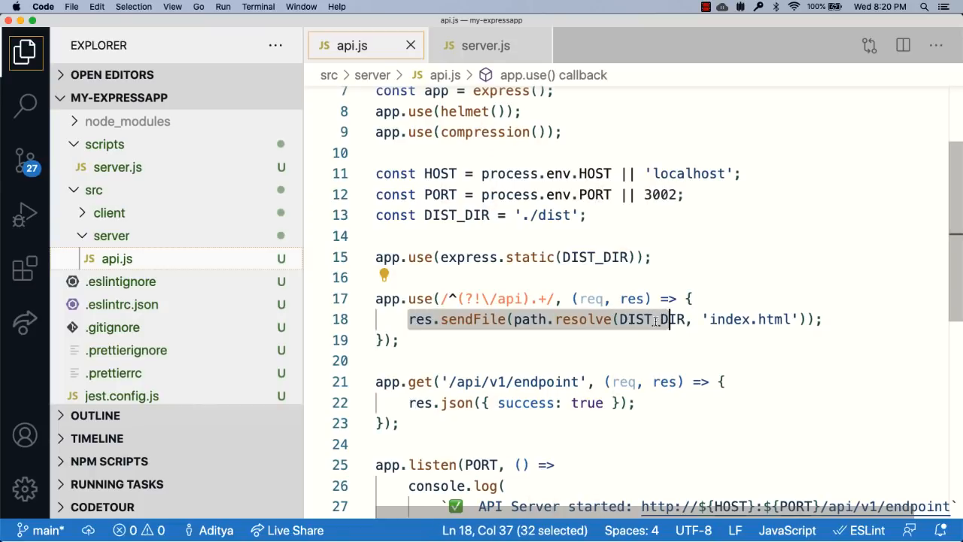
{"action": "mouse_move", "coordinate": [430, 288]}
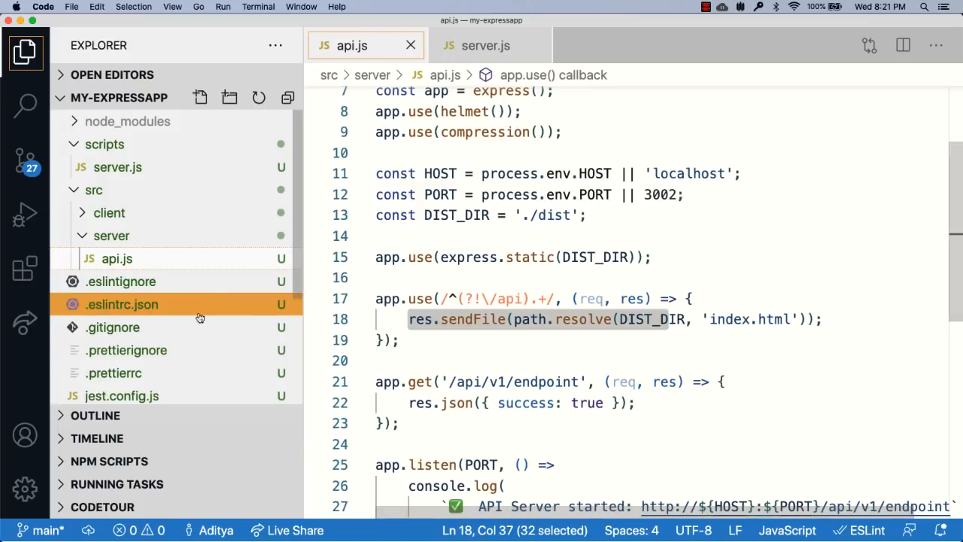
In package.json replace the serve script's run-p command with 'node src/server/api.js'
{"action": "scroll", "scroll_direction": "down", "scroll_amount": 3}
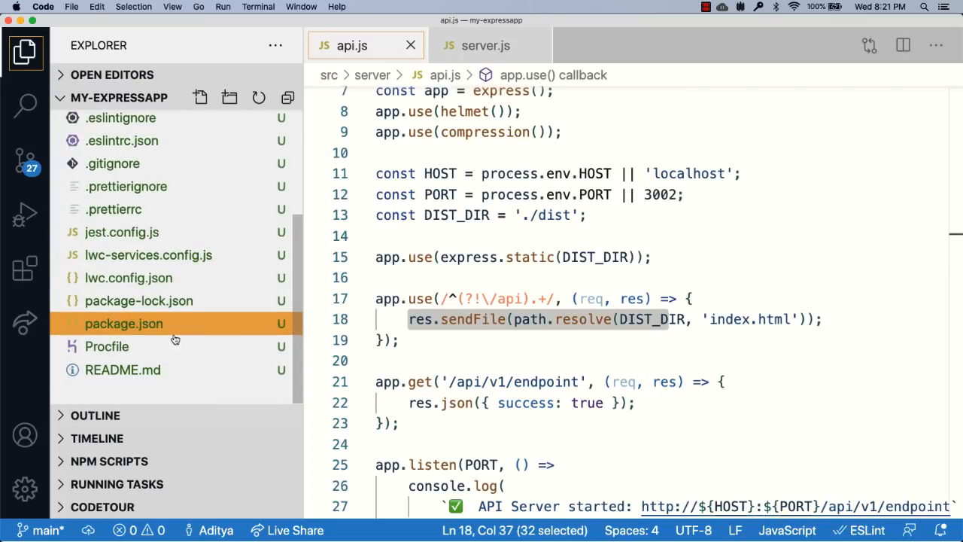
{"action": "left_click", "coordinate": [123, 323]}
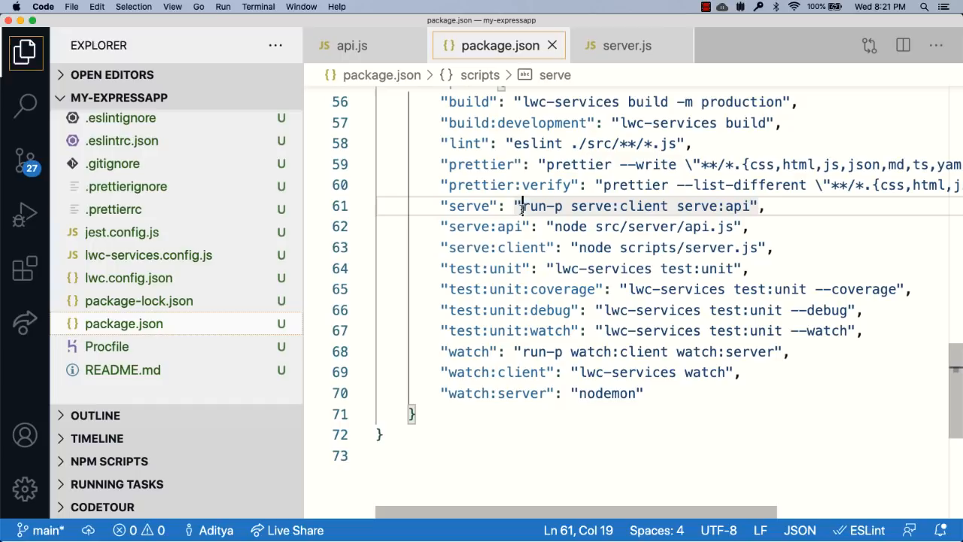
{"action": "left_click", "coordinate": [556, 226]}
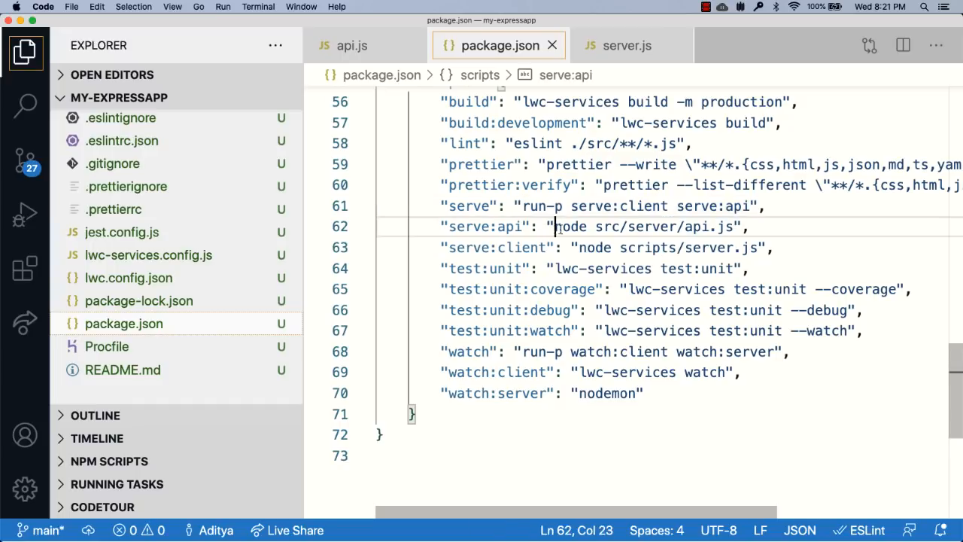
{"action": "left_click_drag", "start_coordinate": [555, 227], "coordinate": [734, 226]}
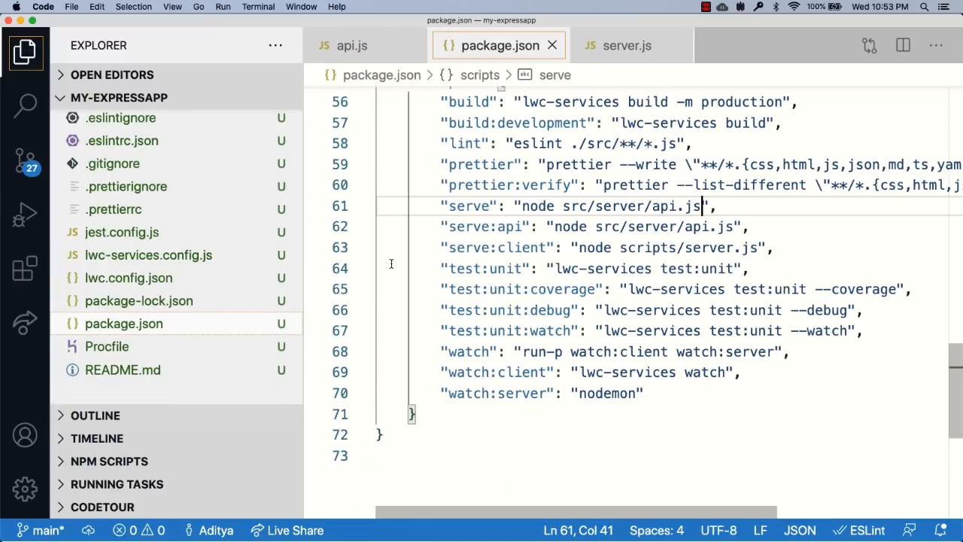
{"action": "left_click", "coordinate": [258, 6]}
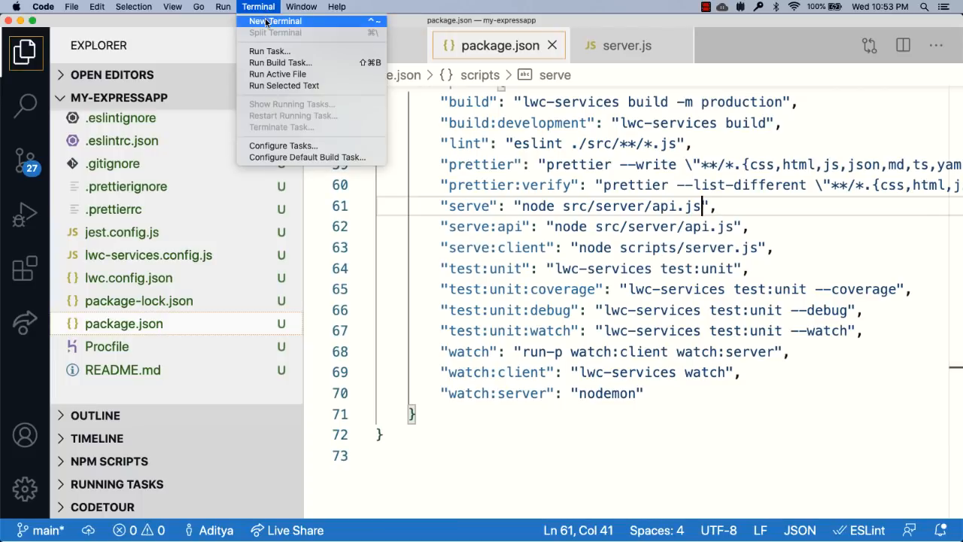
In a new terminal run heroku create, git add . and git commit with an initial message
{"action": "left_click", "coordinate": [274, 21]}
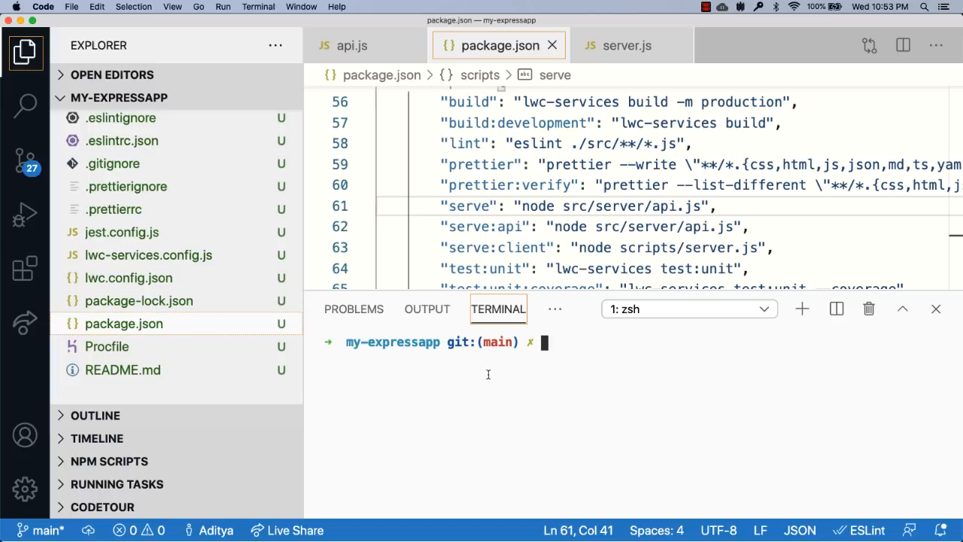
{"action": "type", "text": "heroku create"}
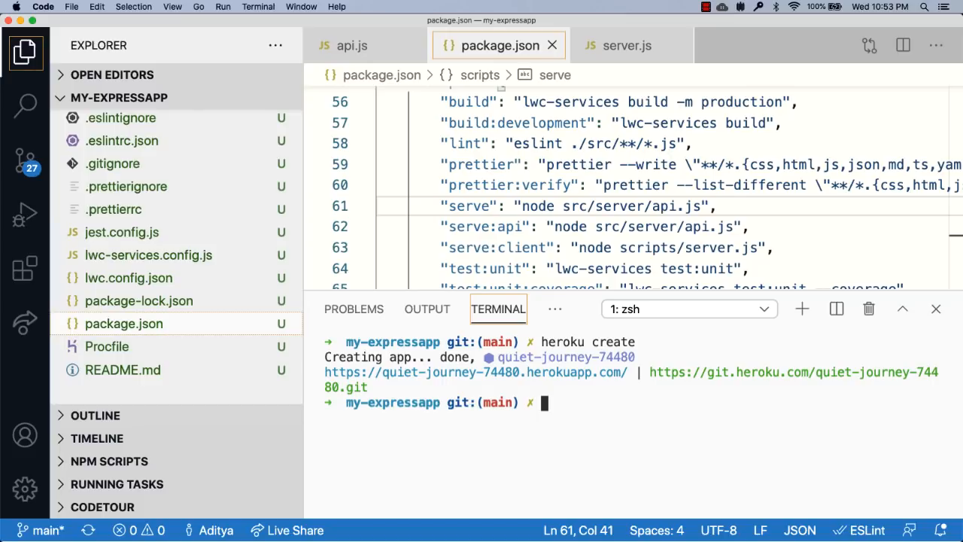
{"action": "type", "text": "git add ."}
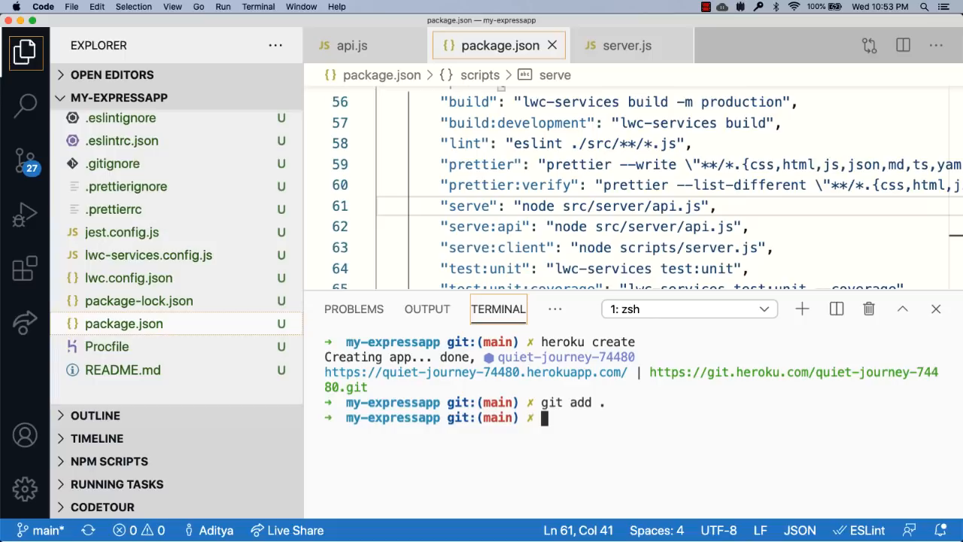
{"action": "type", "text": "git commit -m \"Ini"}
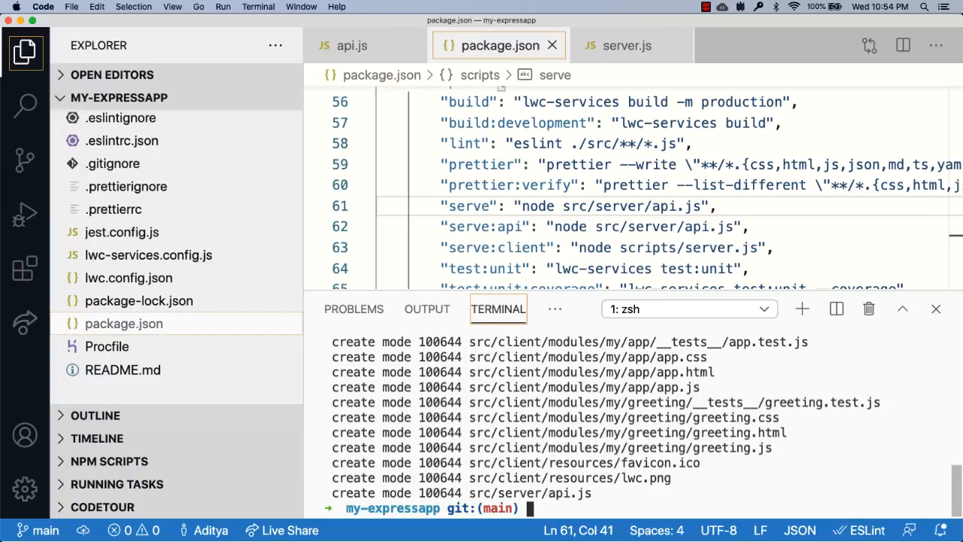
Run git push heroku main to deploy to quiet-journey-74480
{"action": "type", "text": "git push heroku mai"}
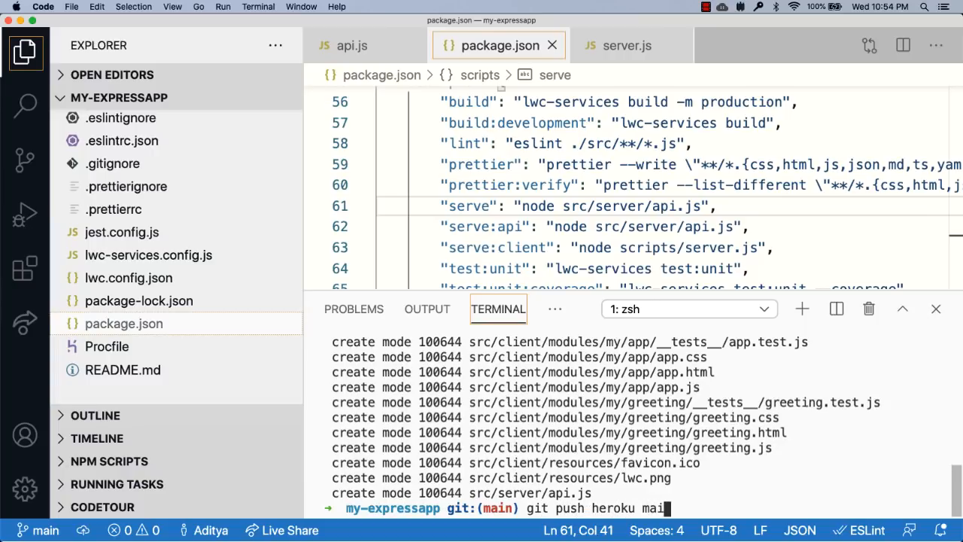
{"action": "key", "text": "enter"}
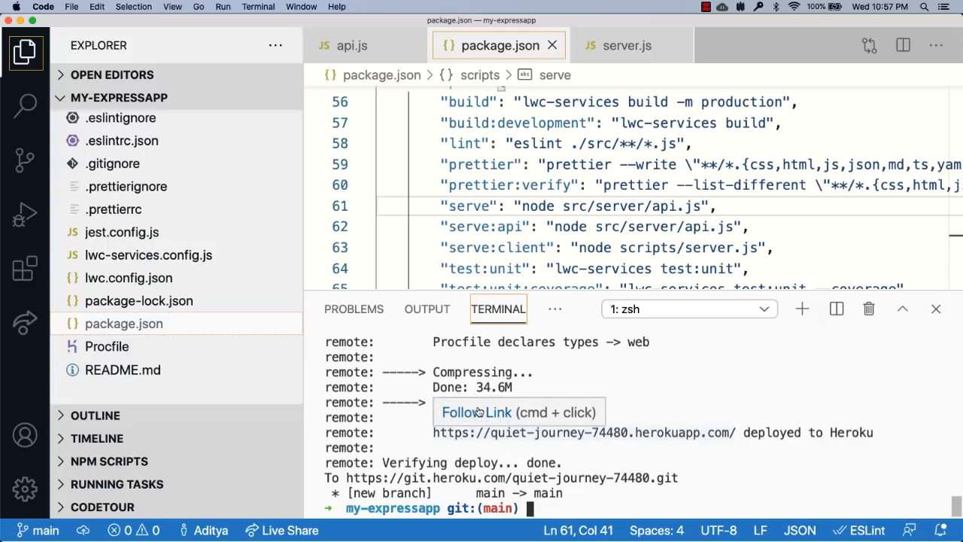
Open the quiet-journey-74480.herokuapp.com URL externally, then highlight the endpoint route in api.js
{"action": "left_click", "coordinate": [476, 411]}
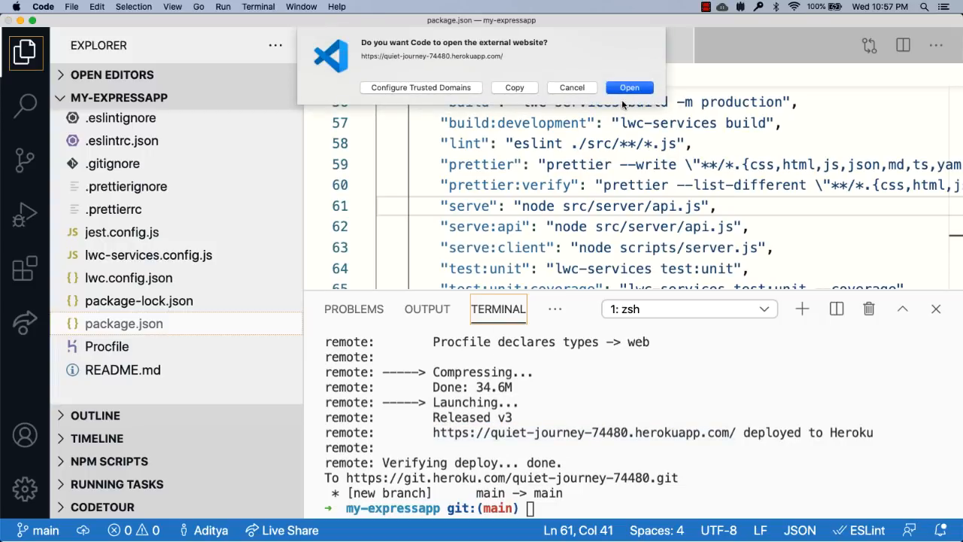
{"action": "left_click", "coordinate": [629, 87]}
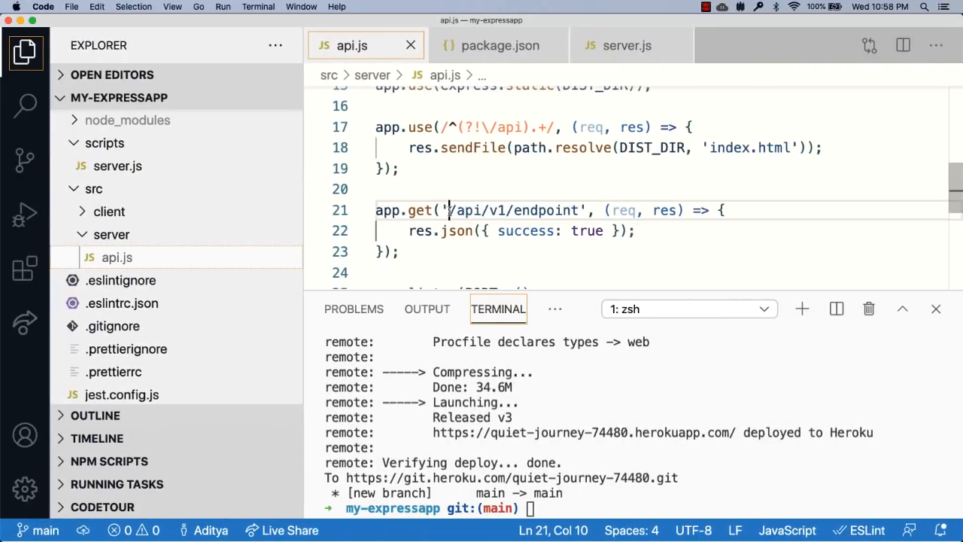
{"action": "double_click", "coordinate": [516, 210]}
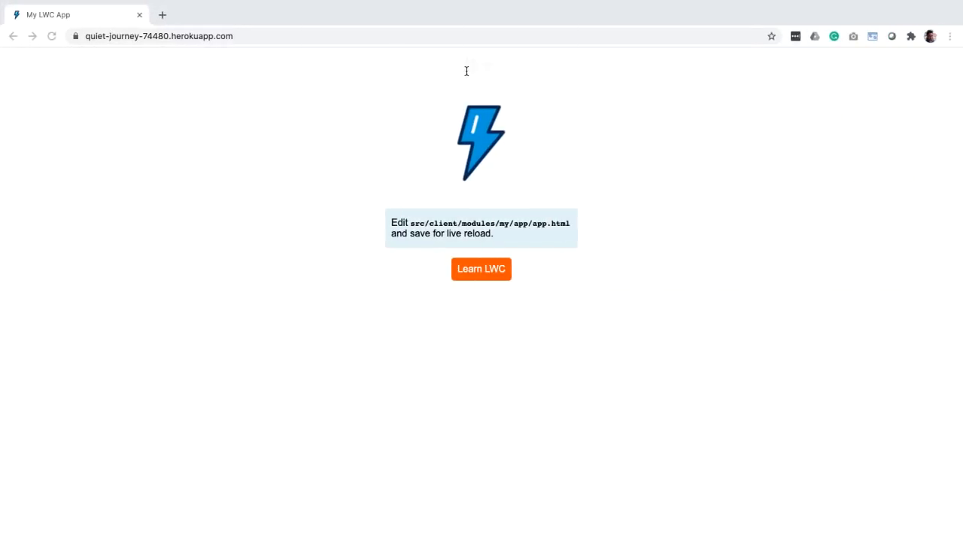
{"action": "type", "text": "https://quiet-journey-74480.herokuapp.com/api/v1/endpoint"}
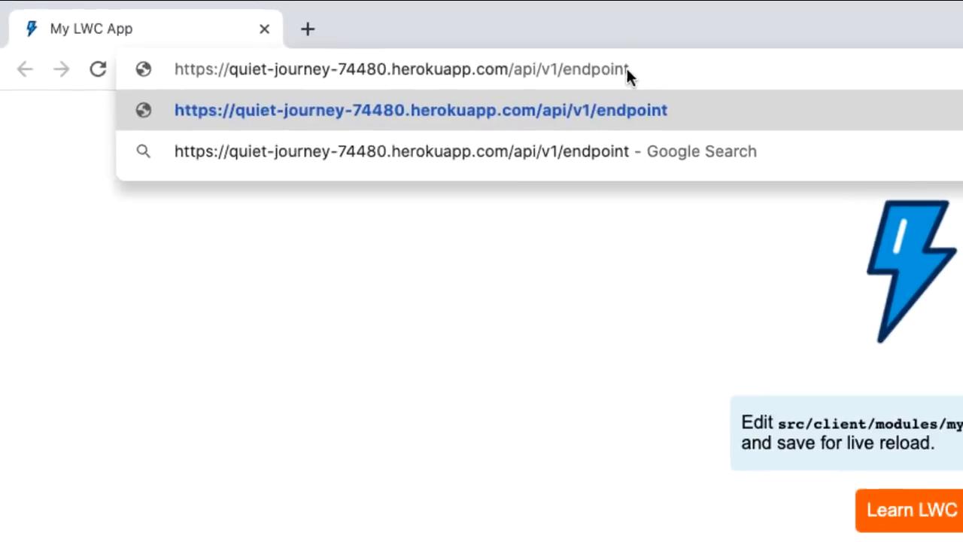